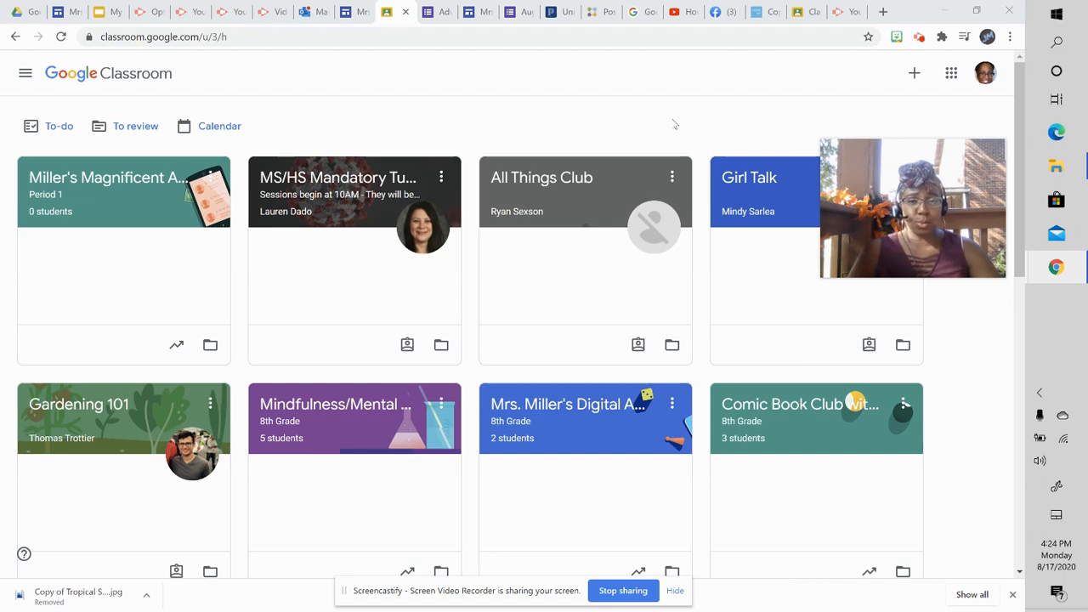
mouse_move(177, 78)
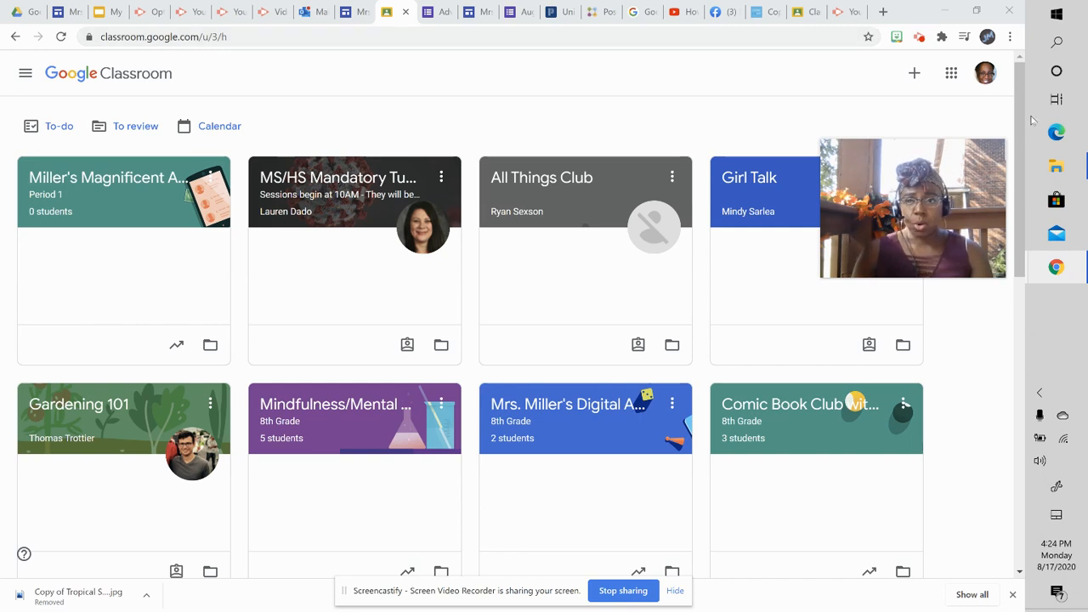
mouse_move(949, 73)
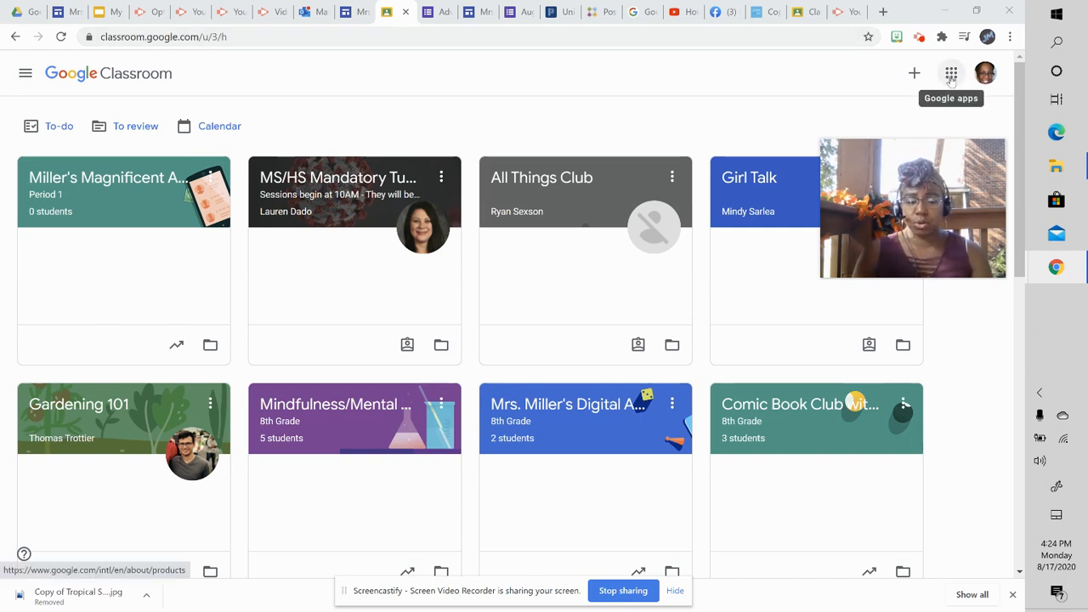
Step: From the class list, choose Join class to reach the class code entry page
click(949, 72)
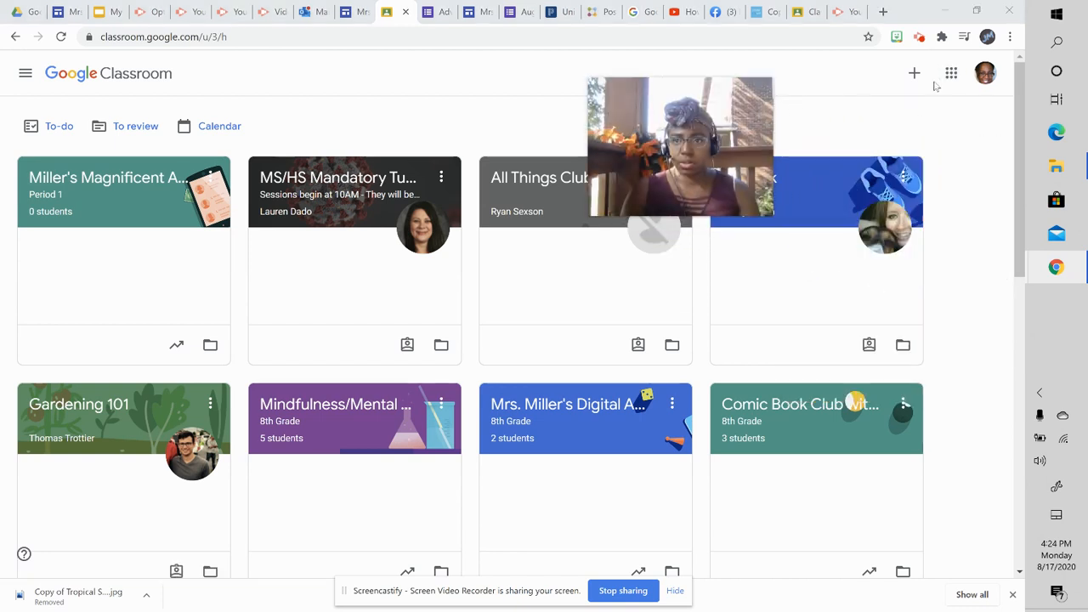
click(950, 72)
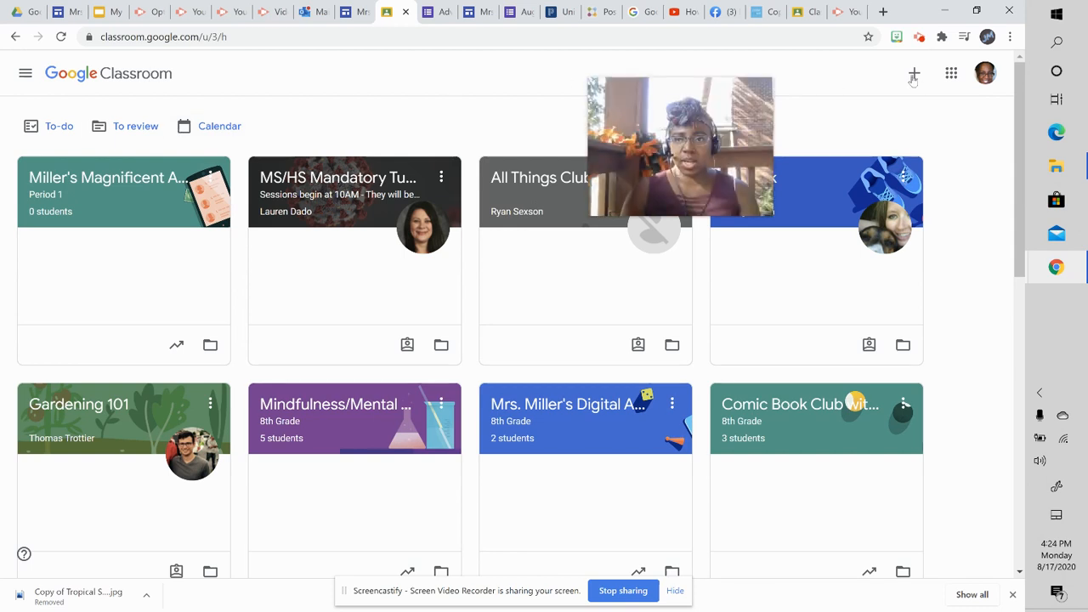
click(913, 73)
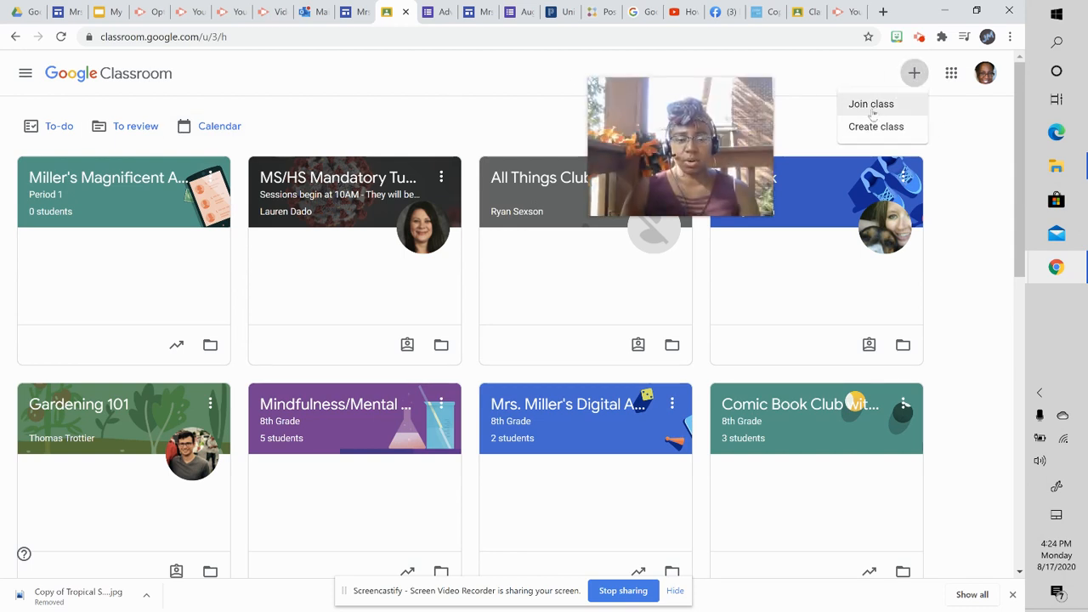
click(871, 104)
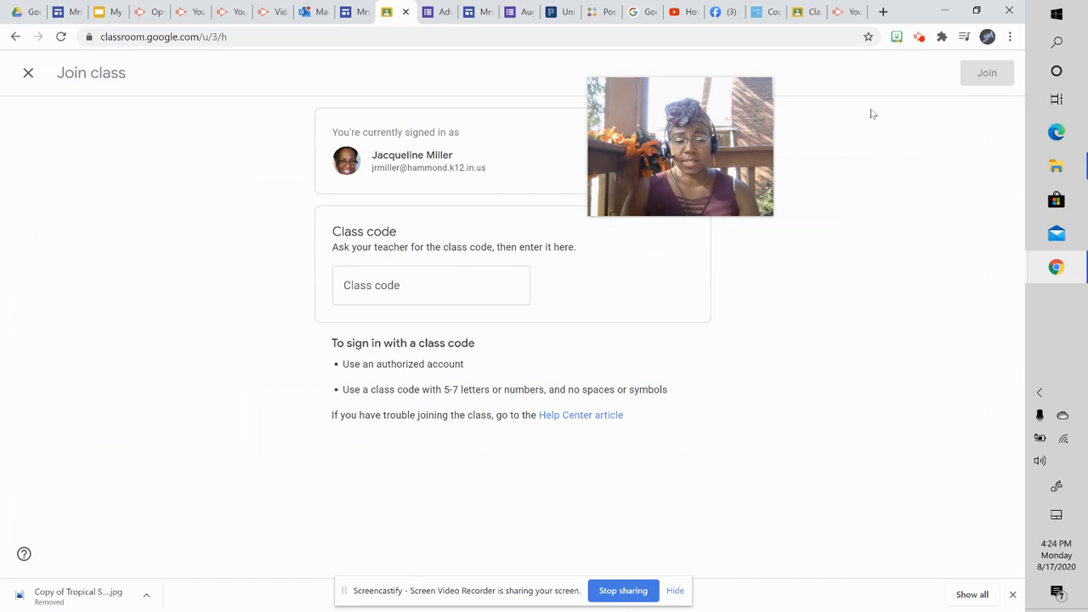